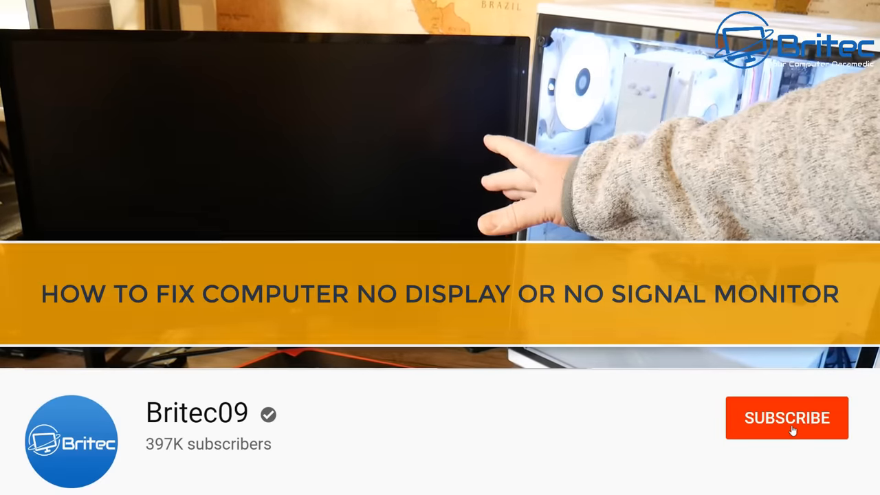
# Step: Subscribe to the Britec09 channel and set its notifications to All uploads
pyautogui.click(786, 418)
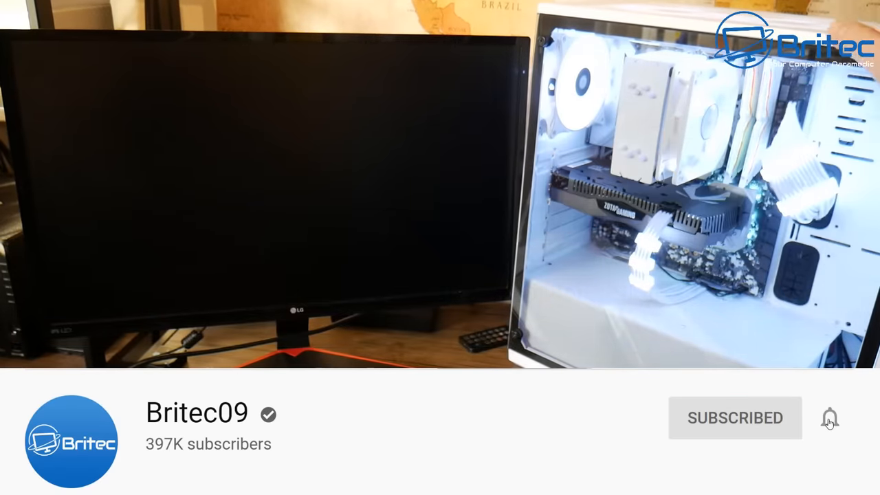
pyautogui.click(830, 418)
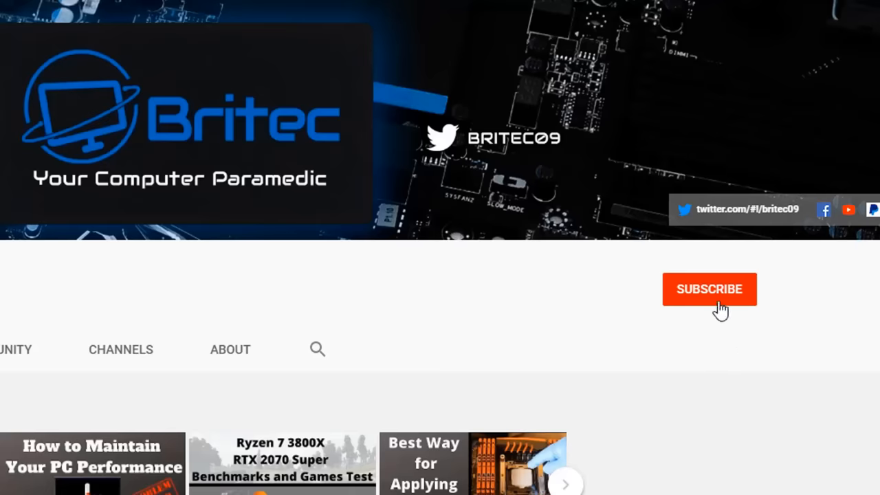
pyautogui.click(709, 289)
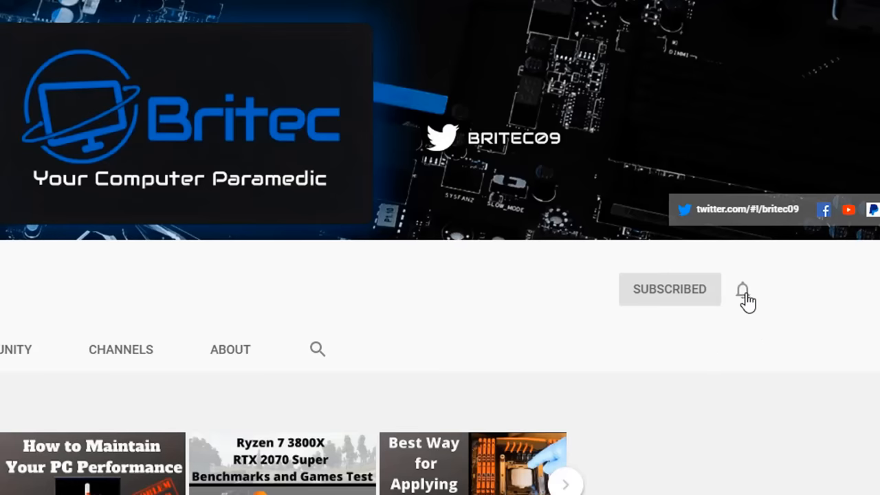
pyautogui.click(743, 289)
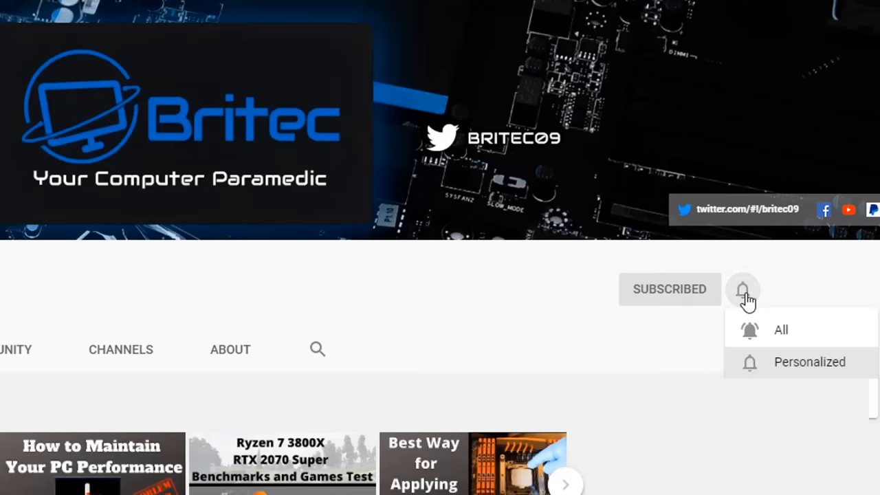
pyautogui.moveTo(764, 338)
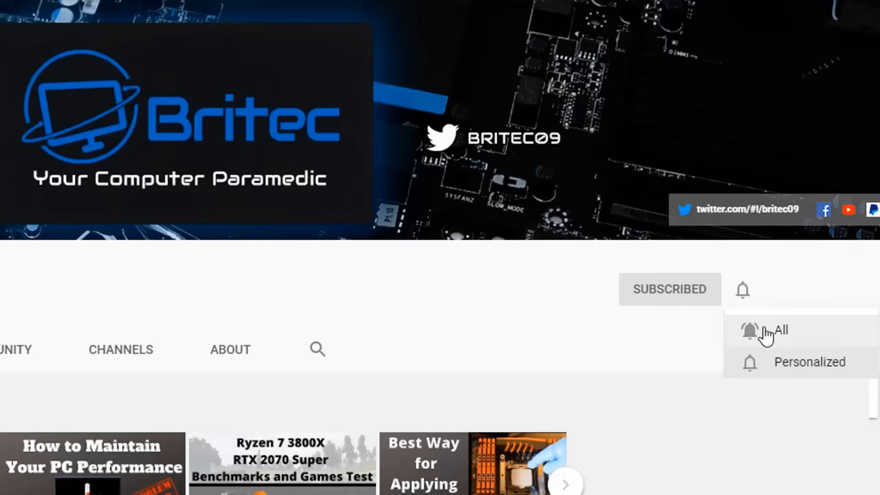
pyautogui.click(763, 330)
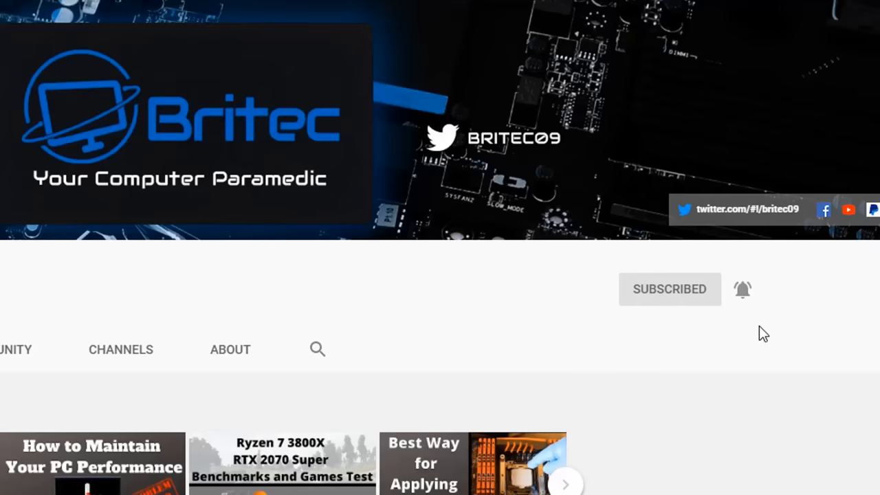